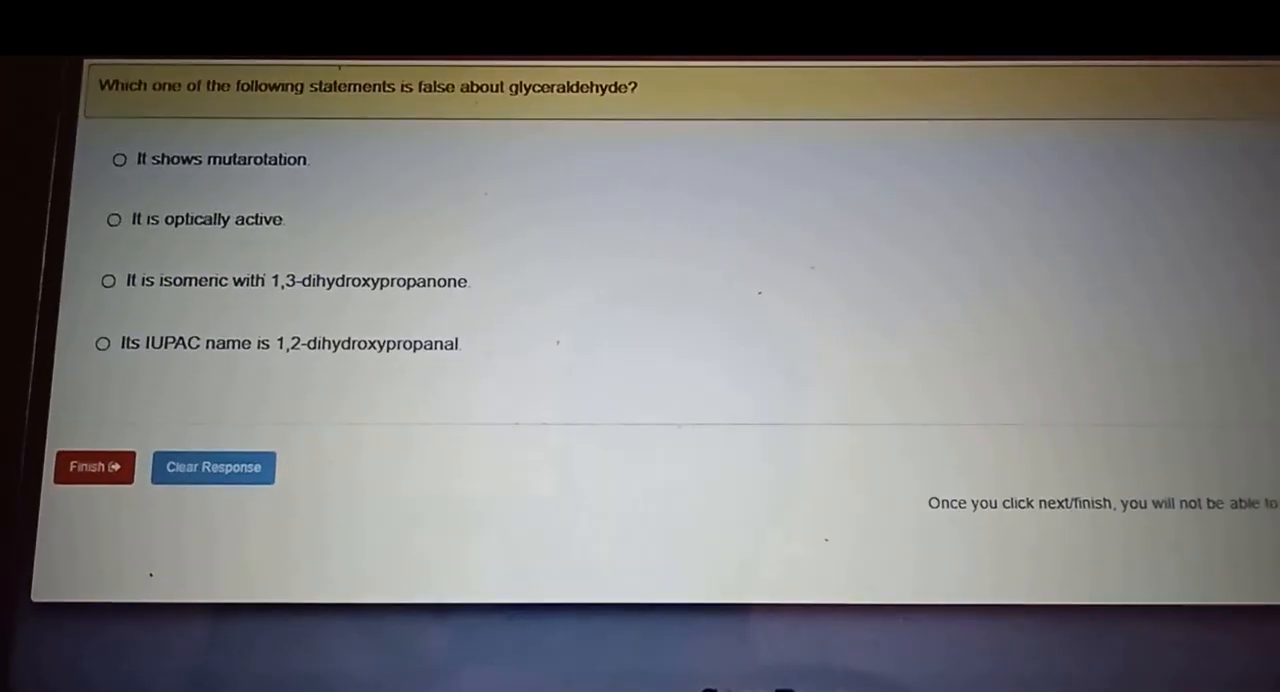
# Step: Advance past the glyceraldehyde question to the one on which carbohydrate is sweeter than sucrose
pyautogui.click(92, 467)
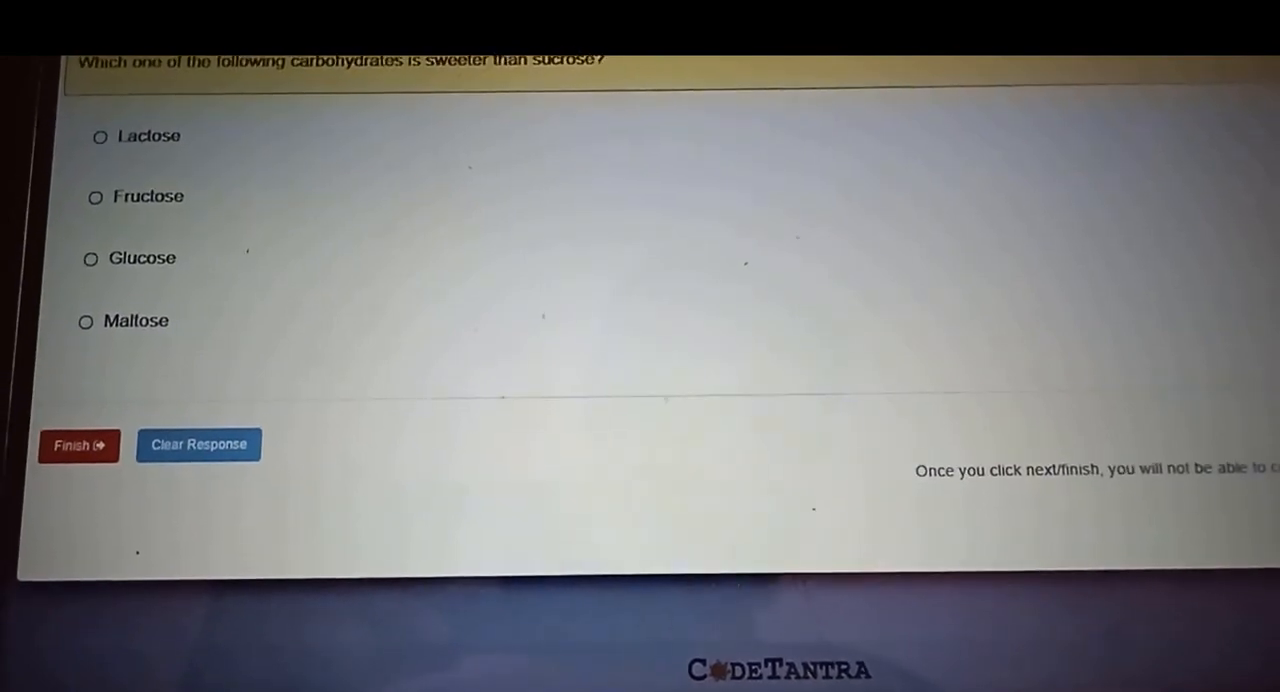
pyautogui.click(78, 445)
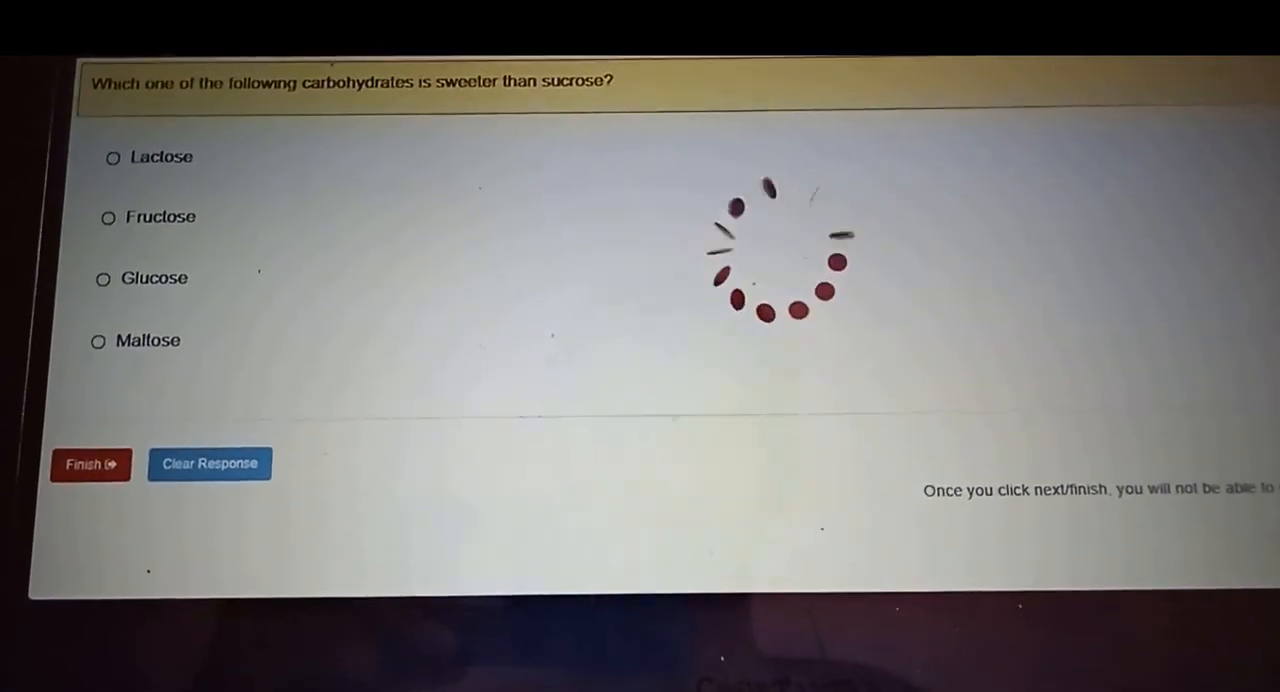